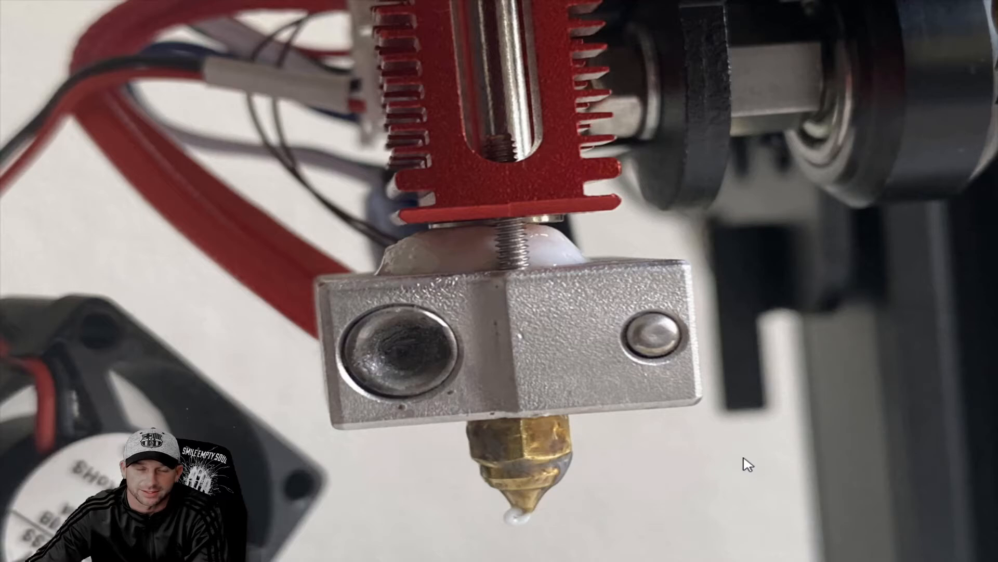
mouse_move(742, 464)
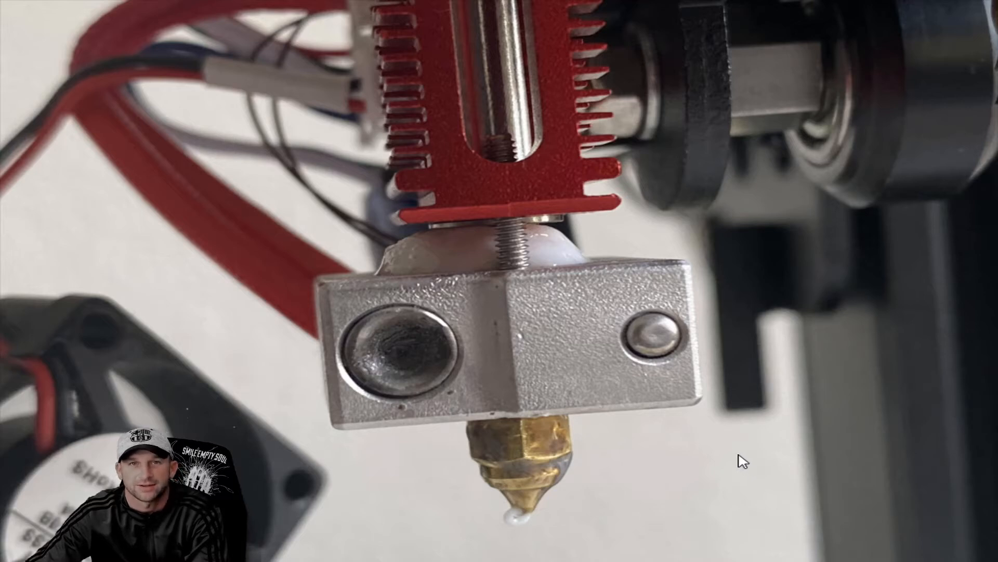
mouse_move(735, 460)
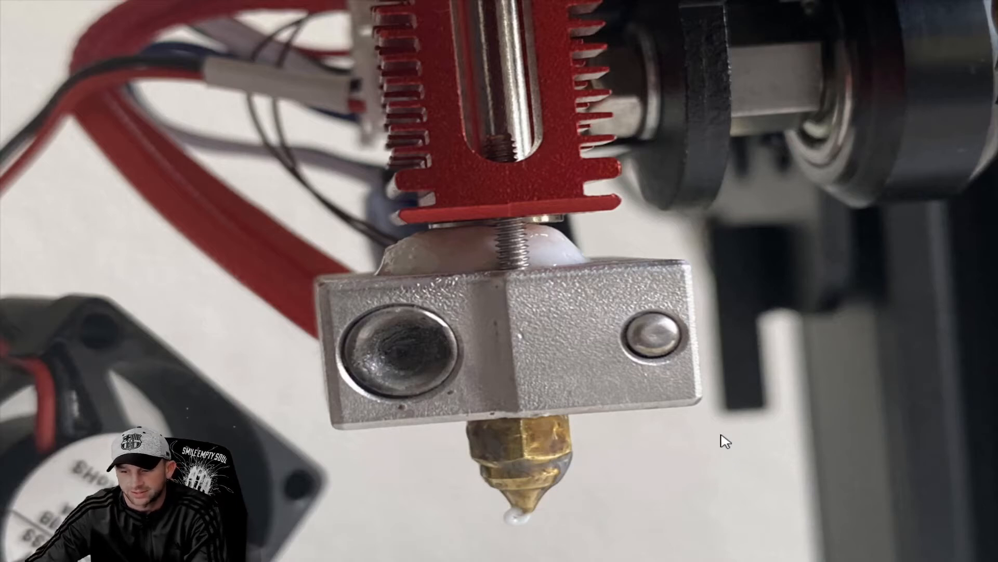
mouse_move(550, 85)
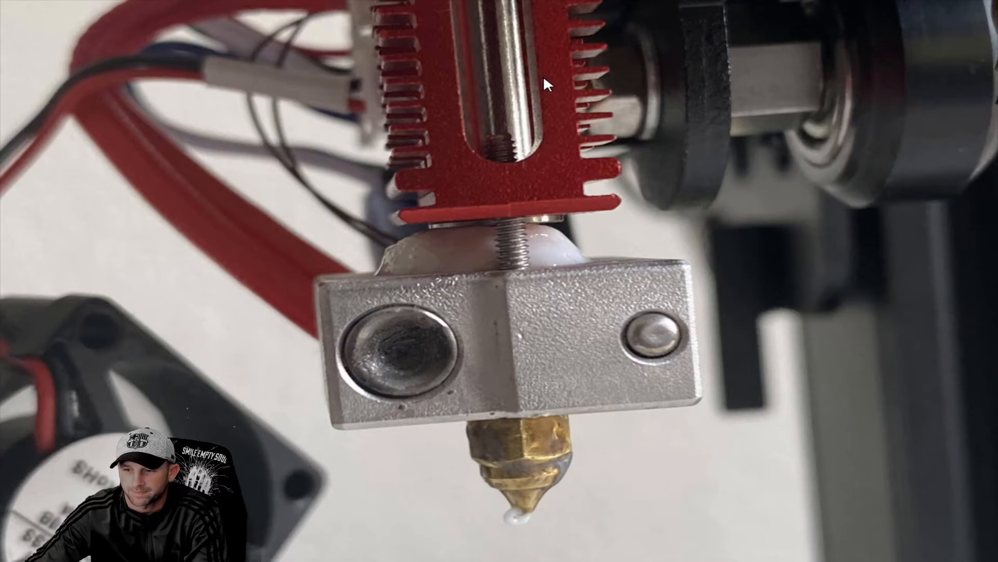
mouse_move(483, 168)
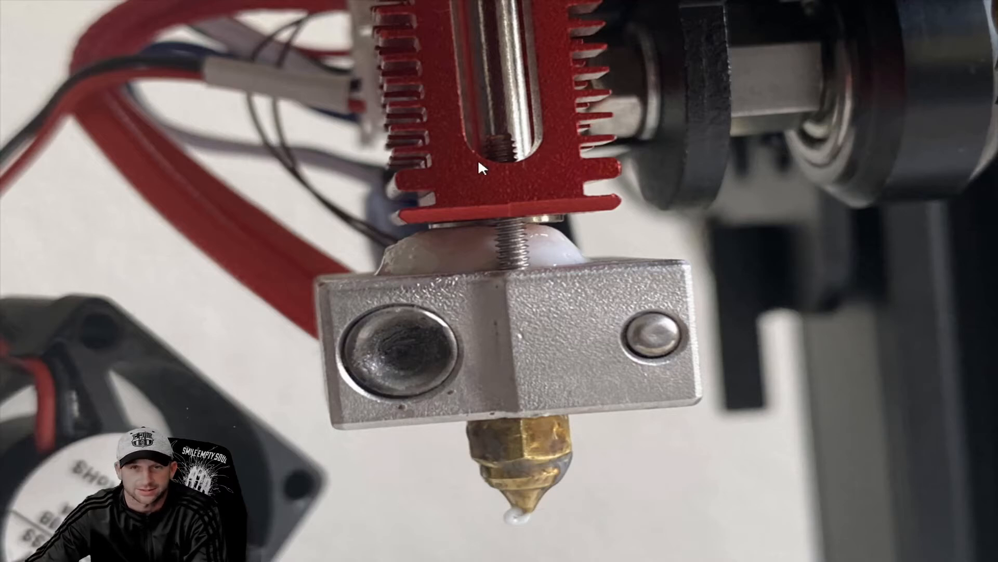
mouse_move(521, 34)
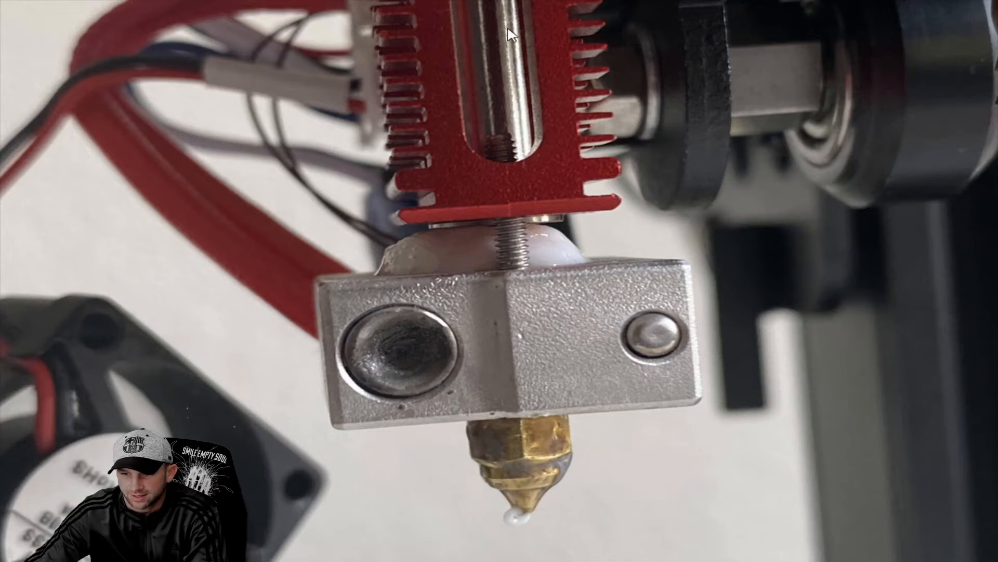
mouse_move(509, 151)
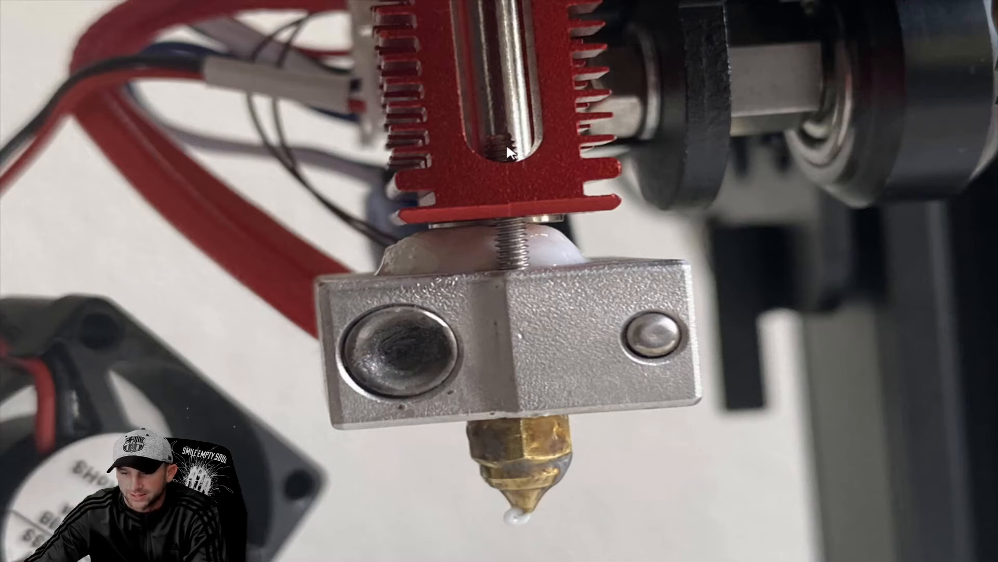
mouse_move(518, 399)
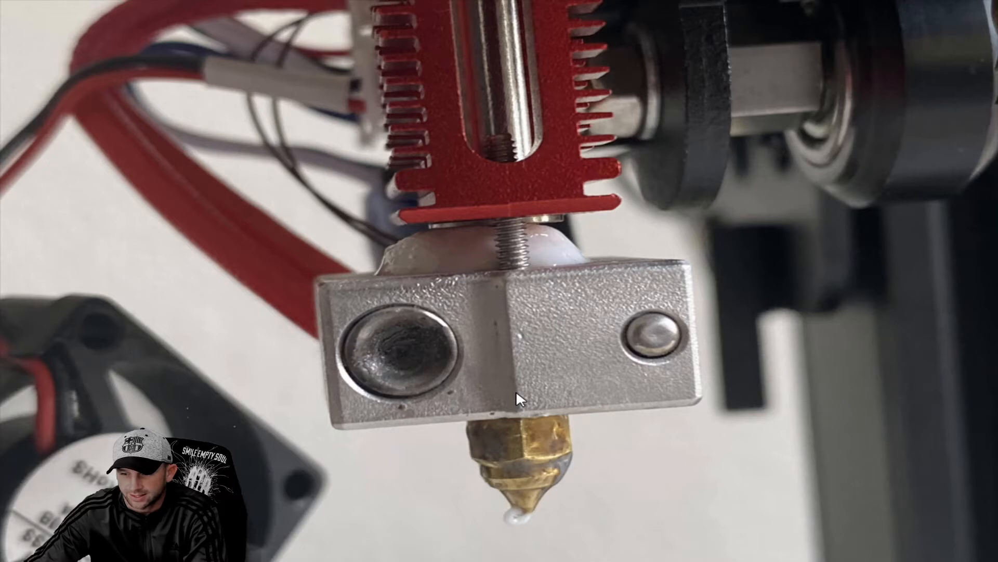
mouse_move(521, 463)
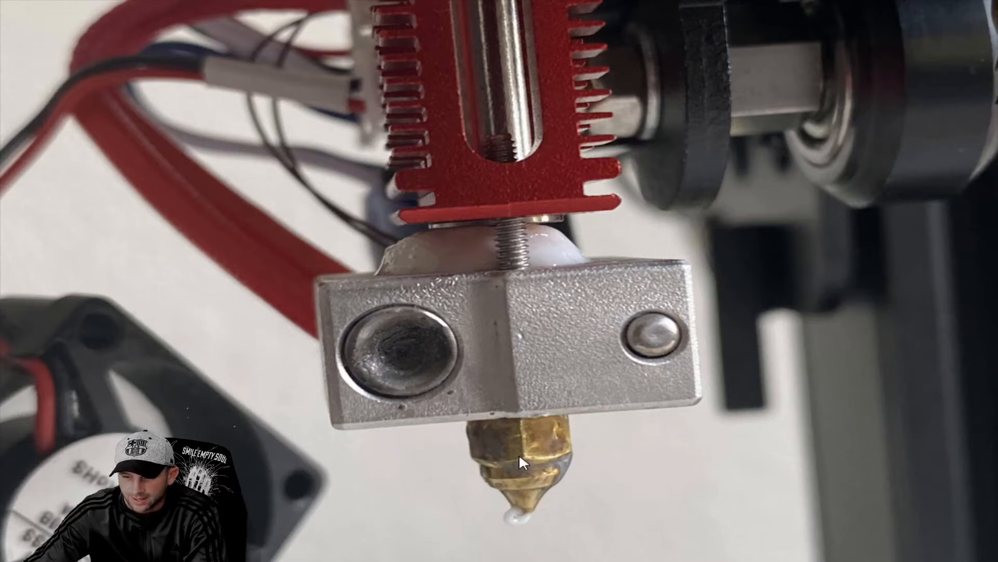
mouse_move(522, 494)
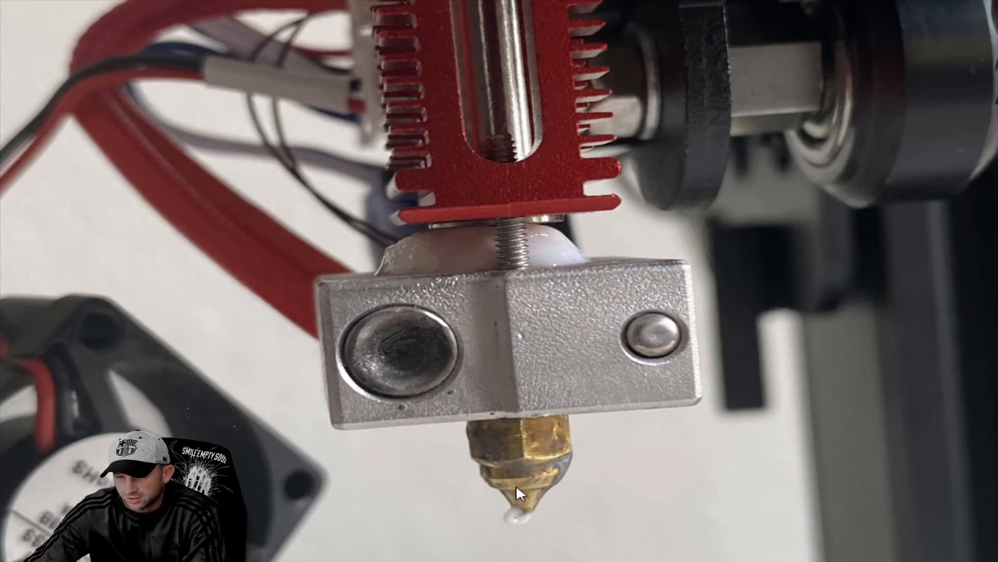
mouse_move(484, 328)
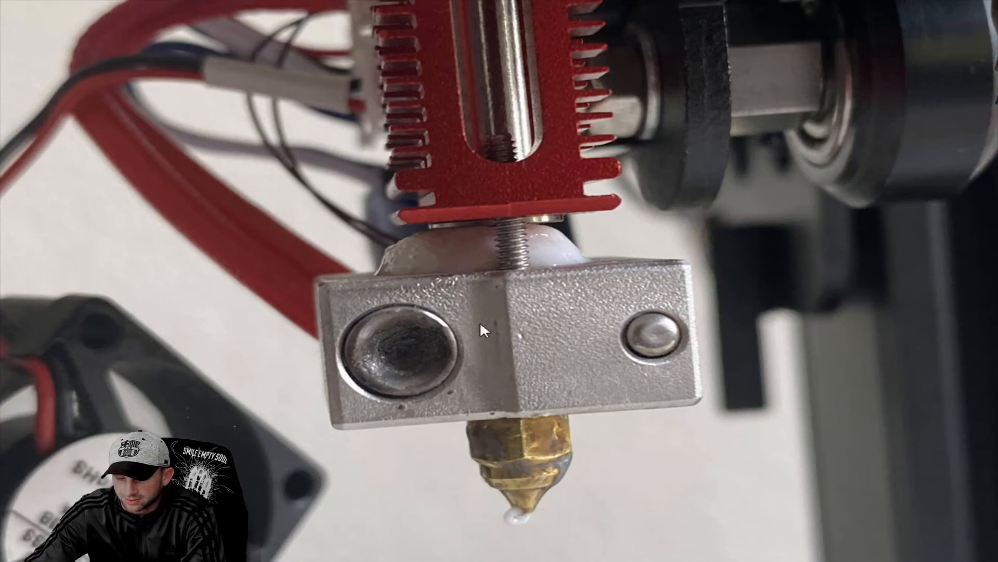
mouse_move(550, 461)
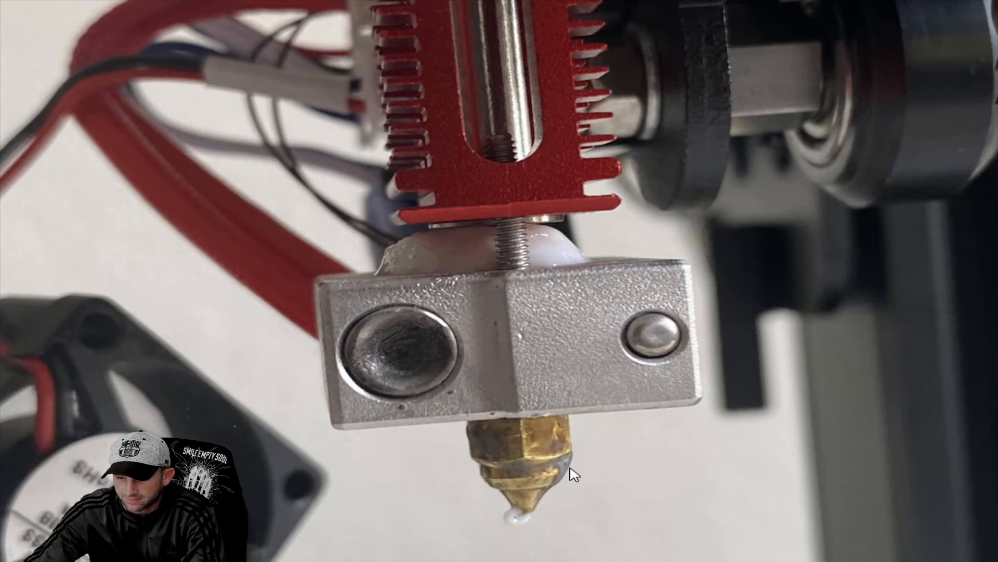
mouse_move(537, 507)
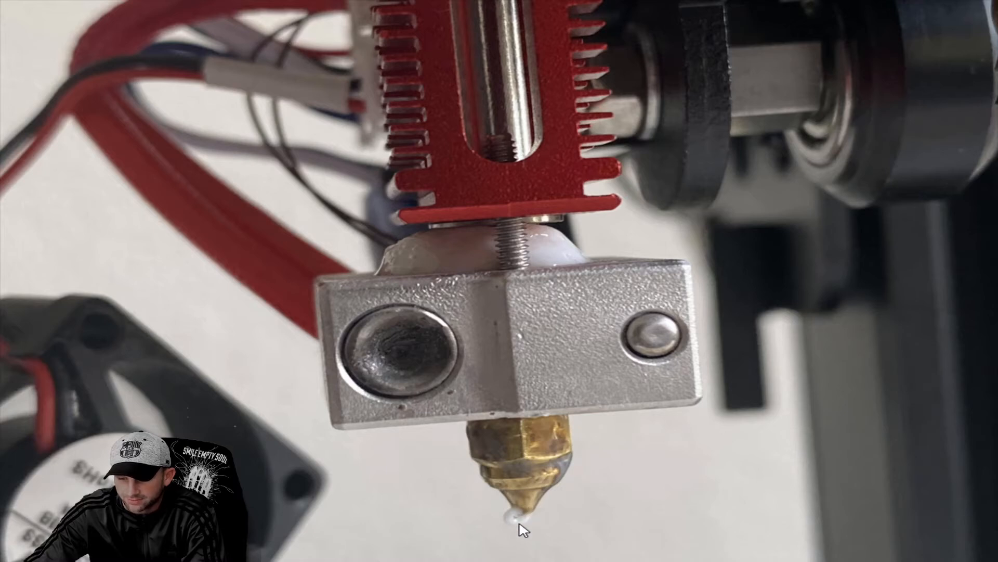
mouse_move(505, 365)
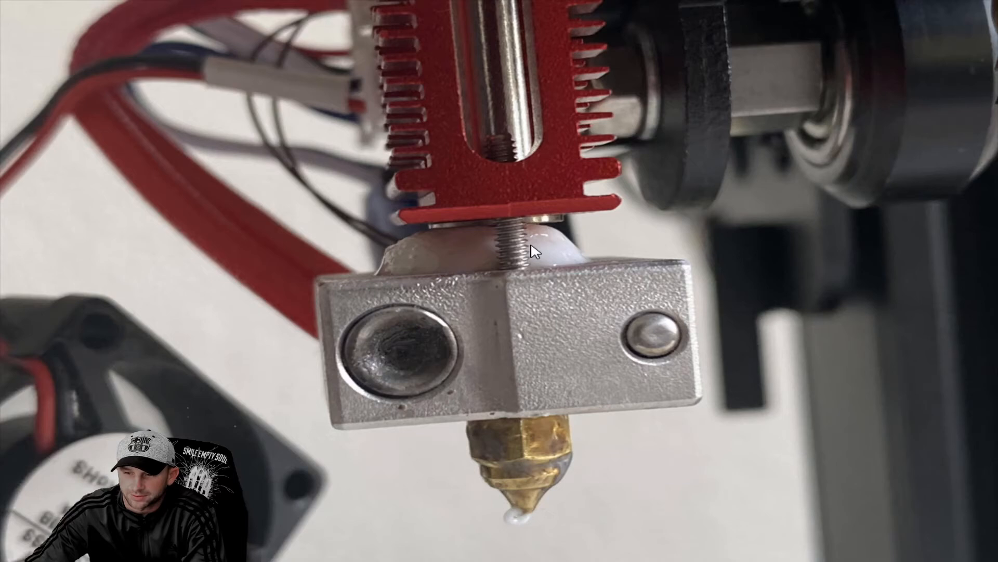
mouse_move(471, 241)
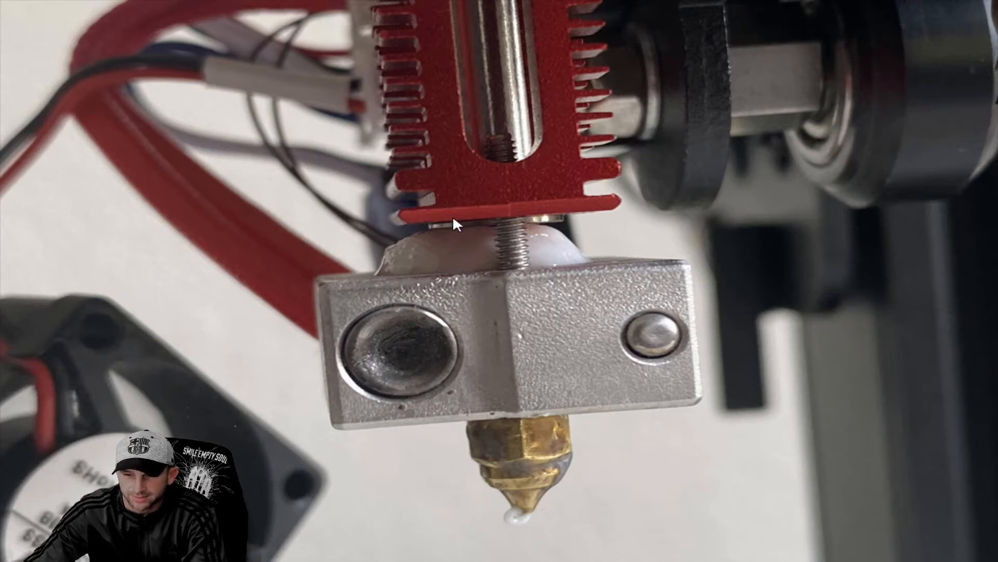
mouse_move(573, 255)
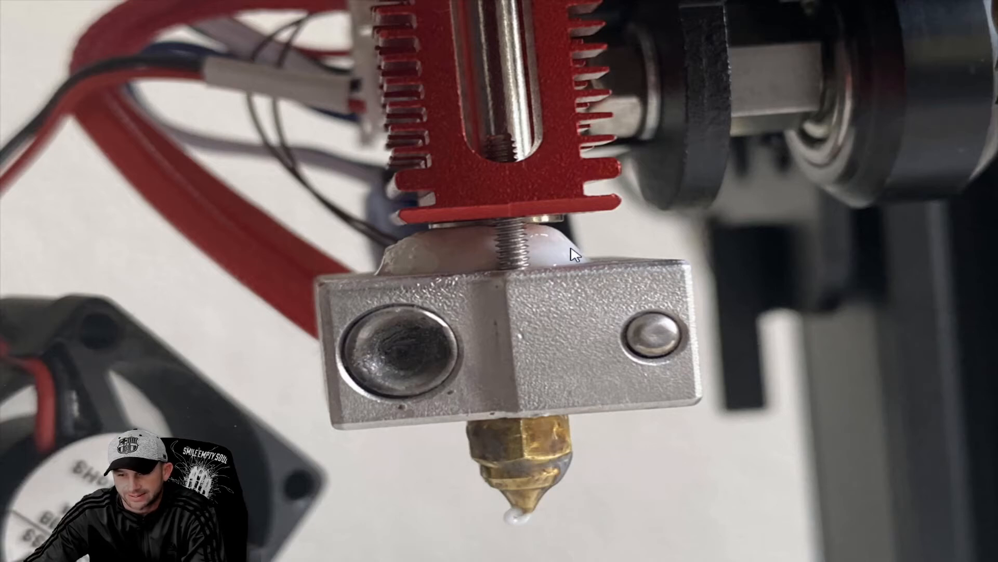
mouse_move(605, 210)
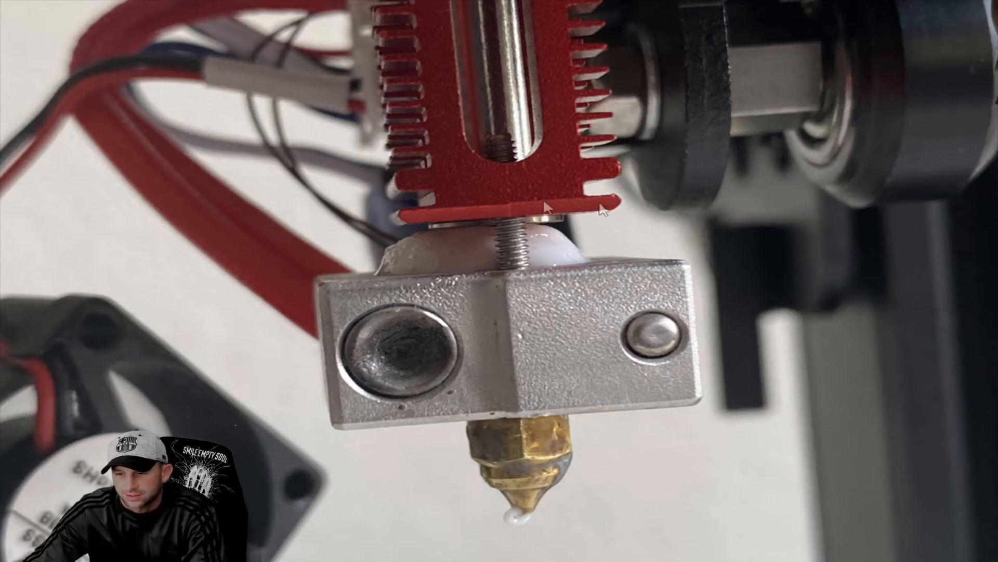
mouse_move(395, 289)
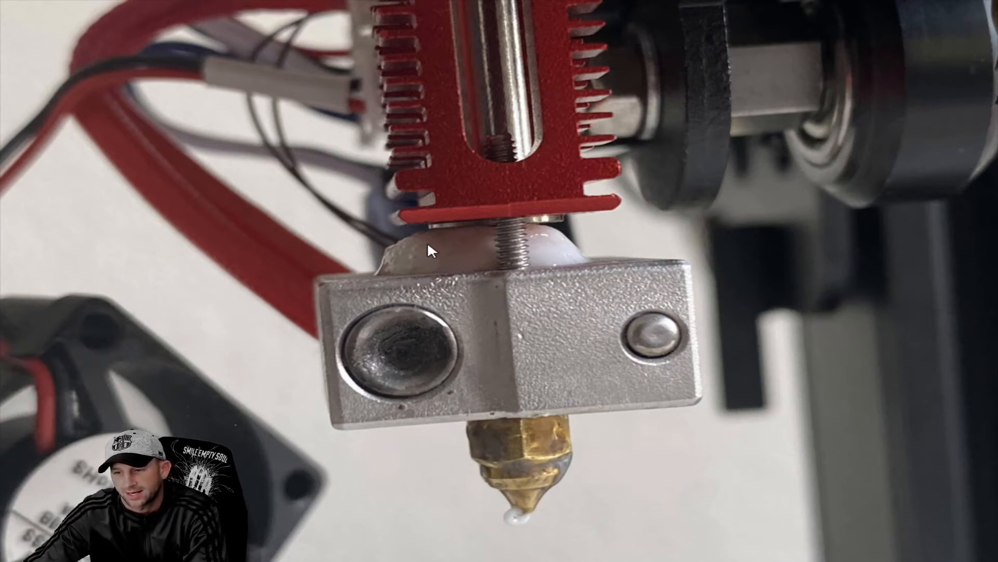
mouse_move(470, 253)
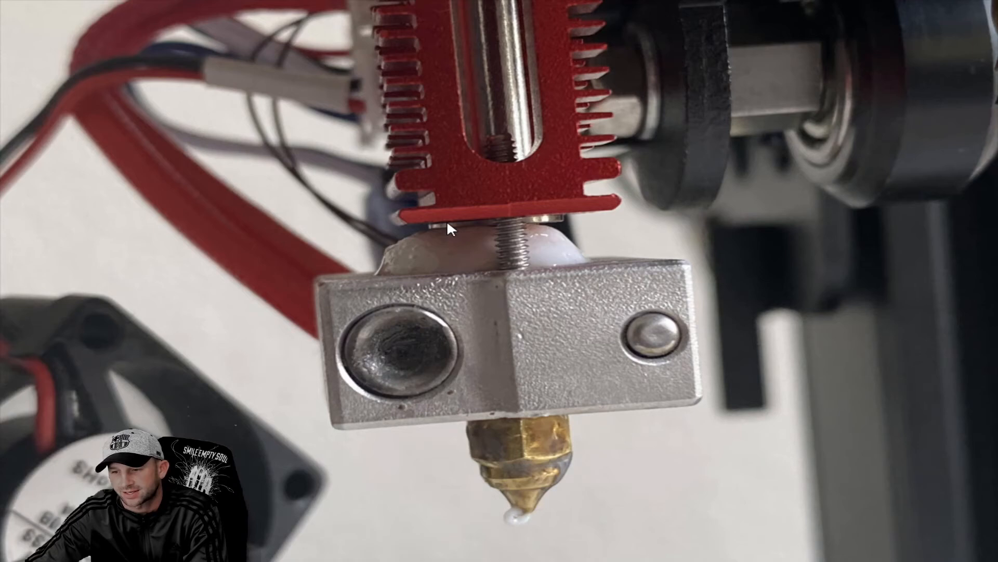
mouse_move(536, 250)
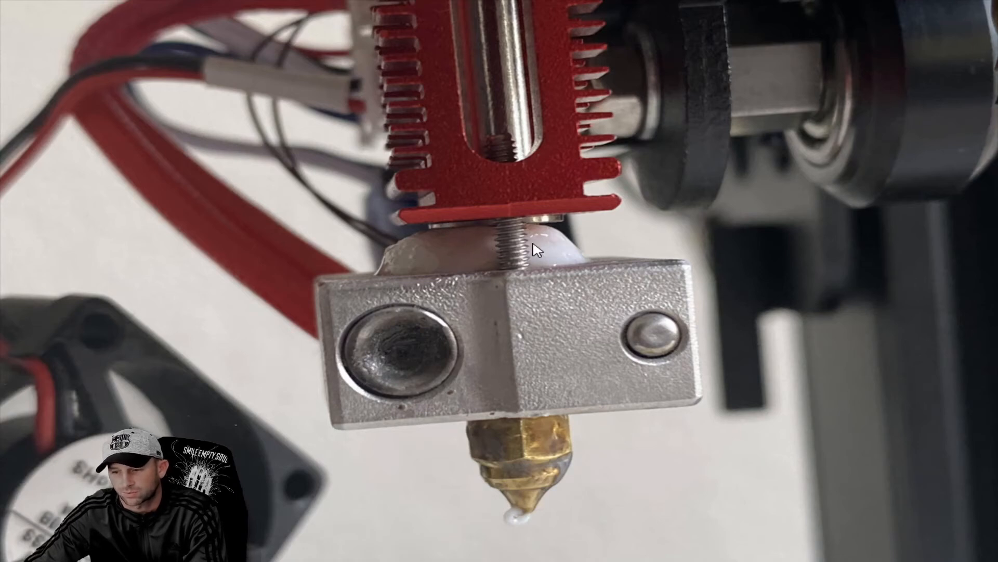
mouse_move(494, 253)
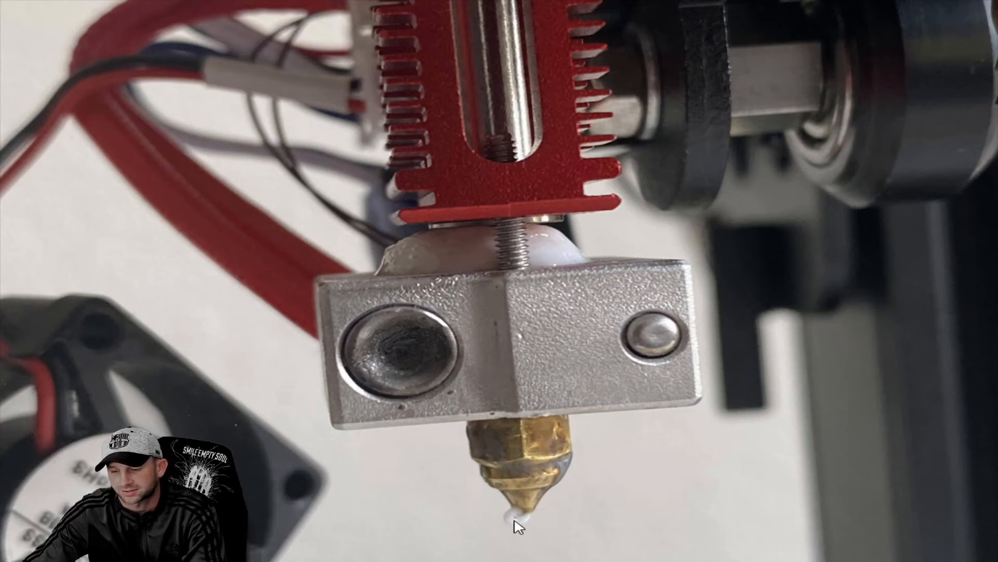
mouse_move(528, 521)
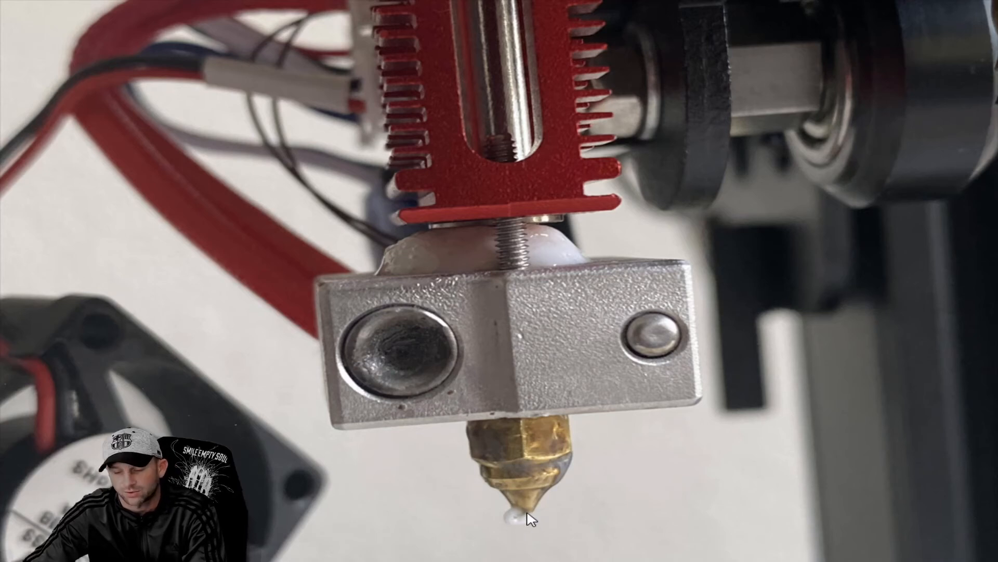
mouse_move(533, 466)
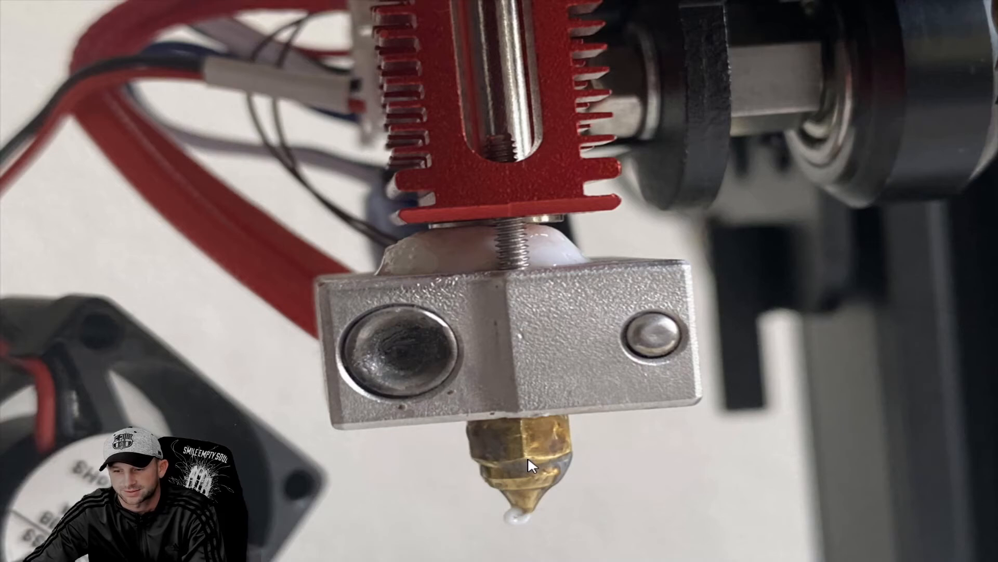
mouse_move(531, 268)
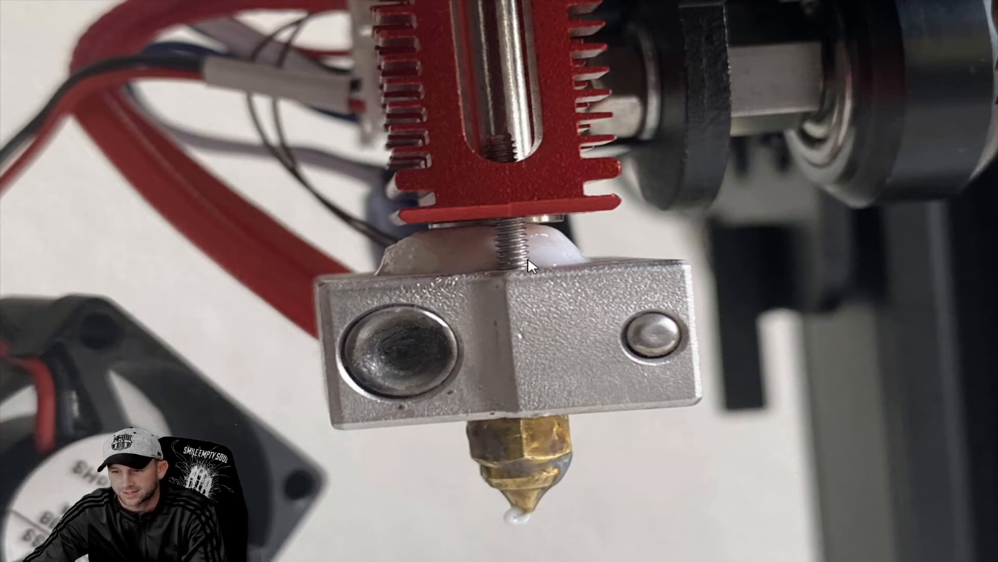
mouse_move(495, 244)
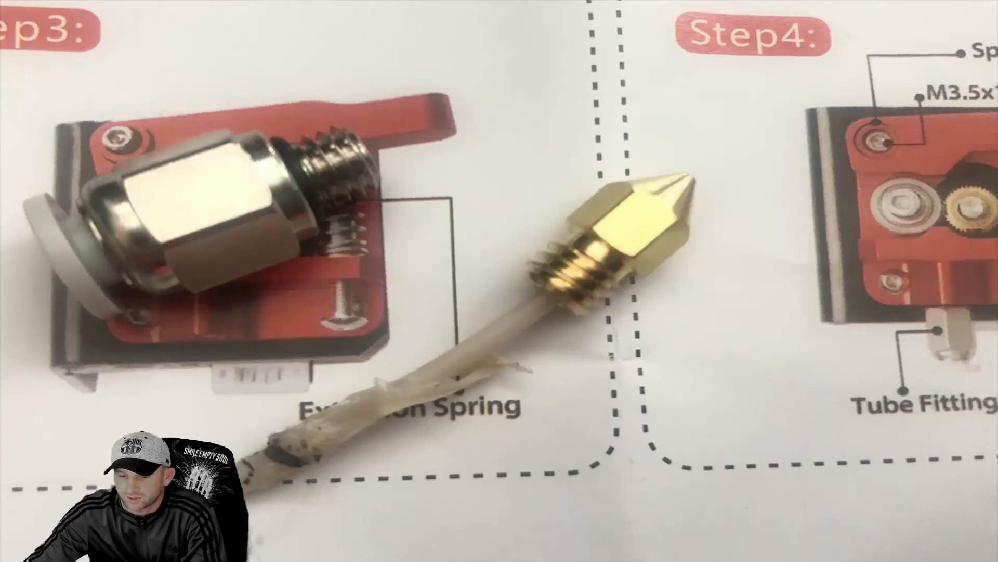
mouse_move(458, 380)
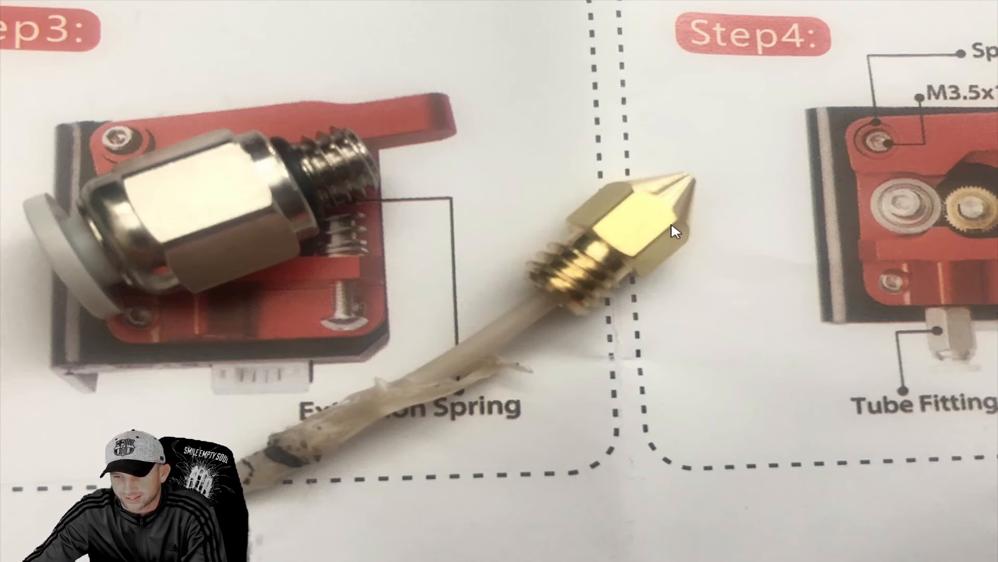
mouse_move(691, 206)
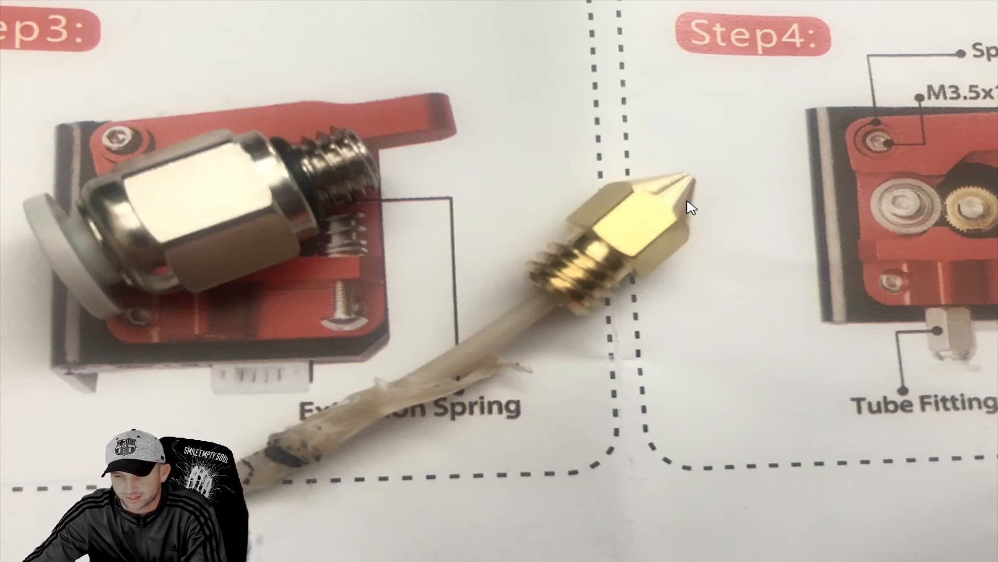
mouse_move(271, 203)
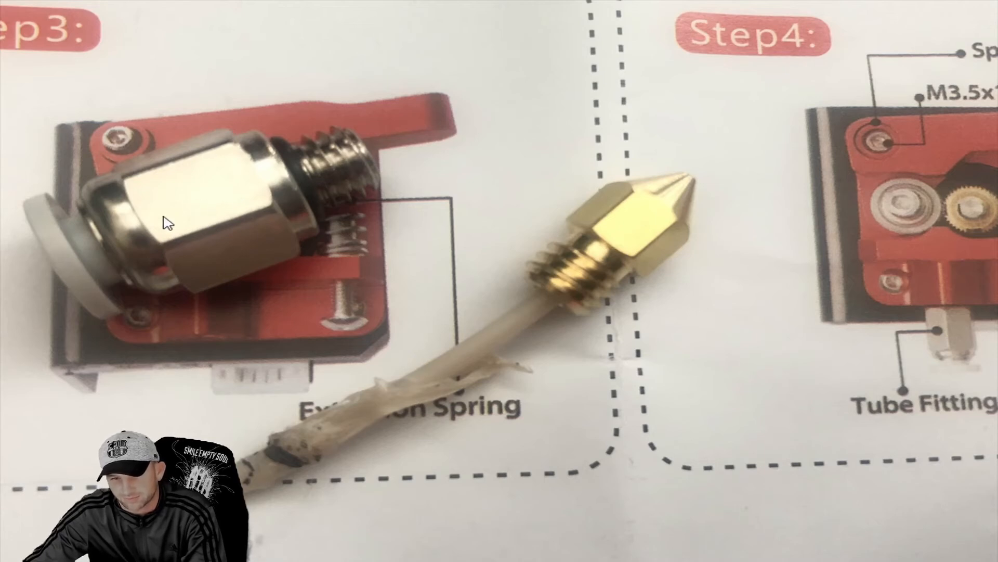
mouse_move(353, 181)
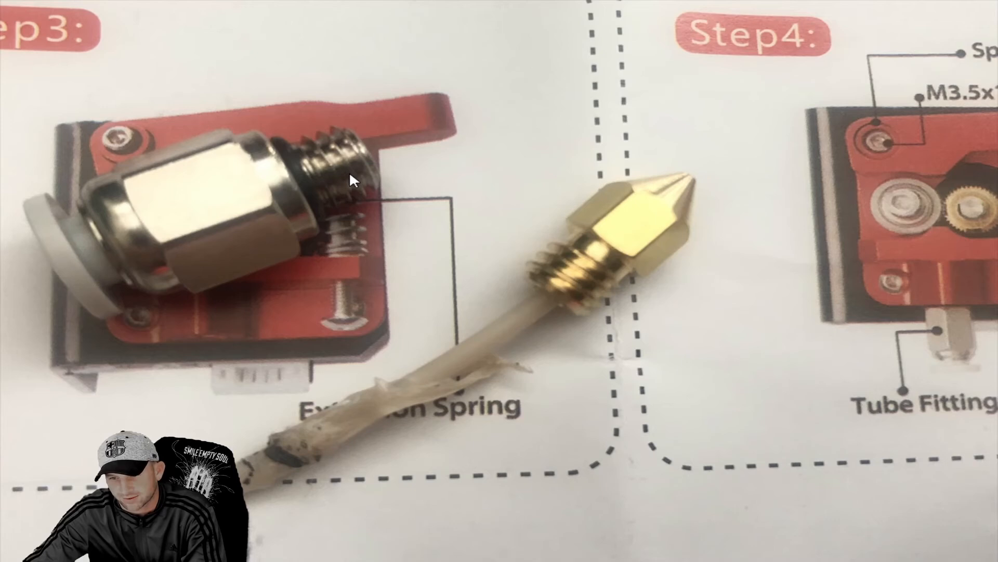
mouse_move(352, 167)
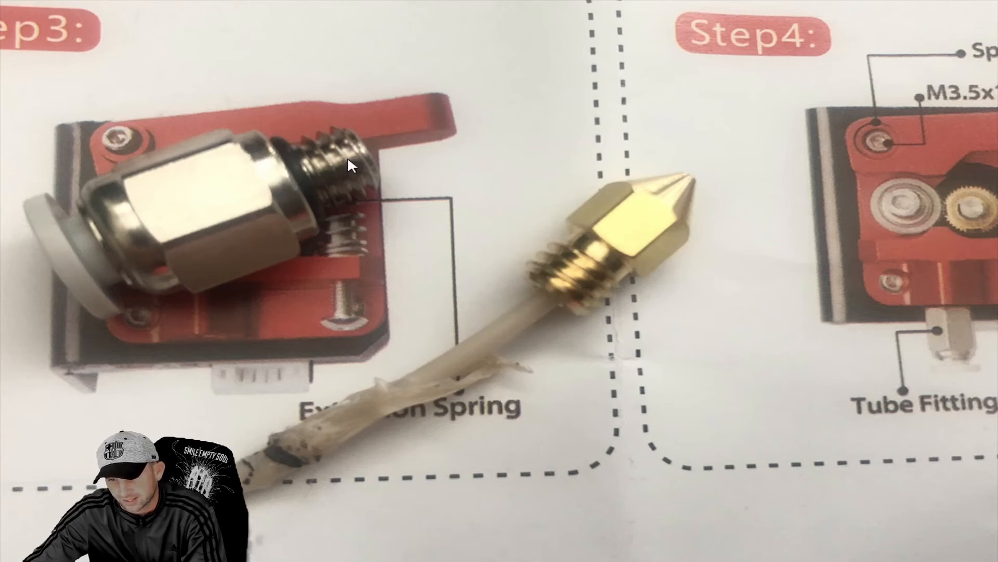
mouse_move(172, 195)
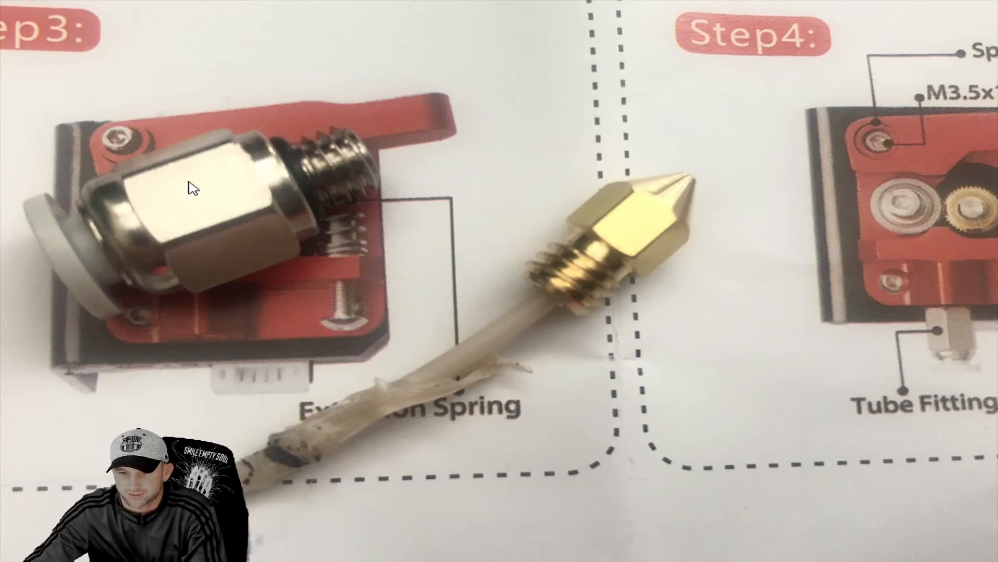
mouse_move(444, 156)
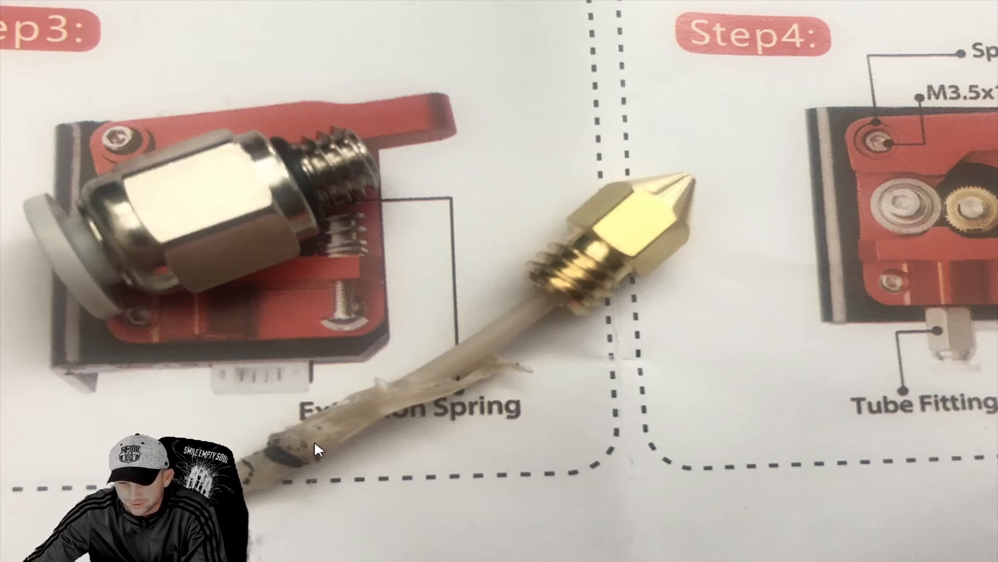
mouse_move(303, 467)
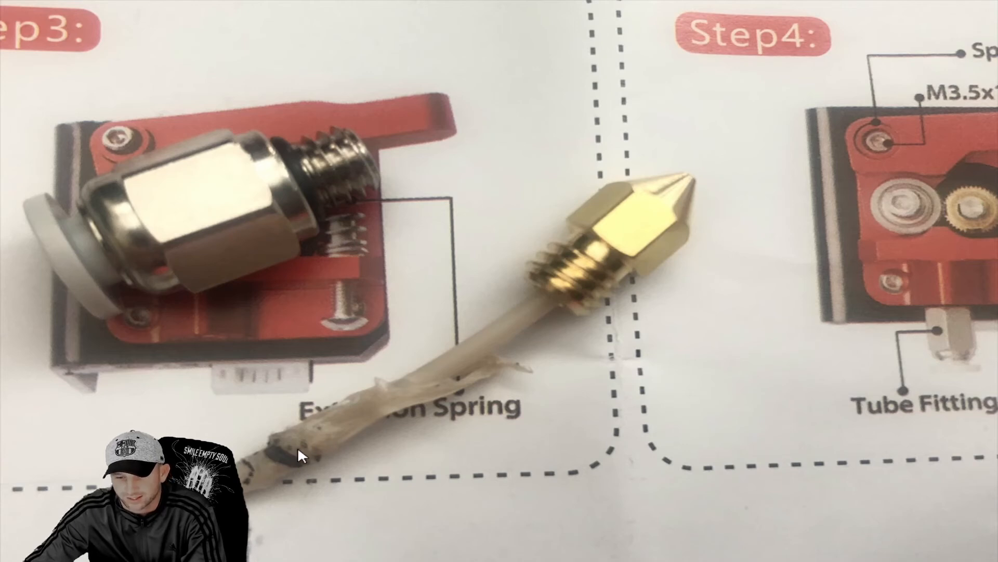
mouse_move(621, 282)
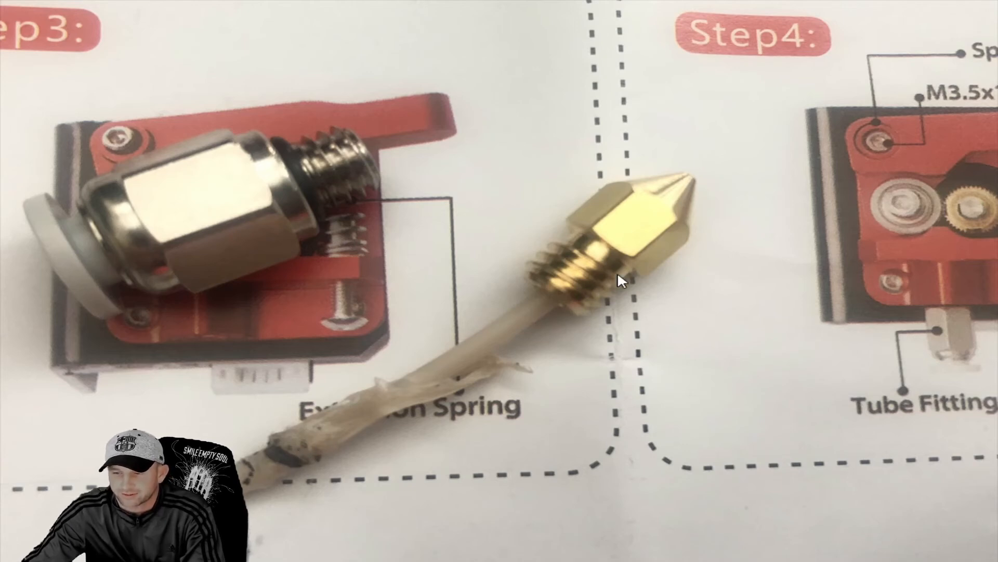
mouse_move(634, 223)
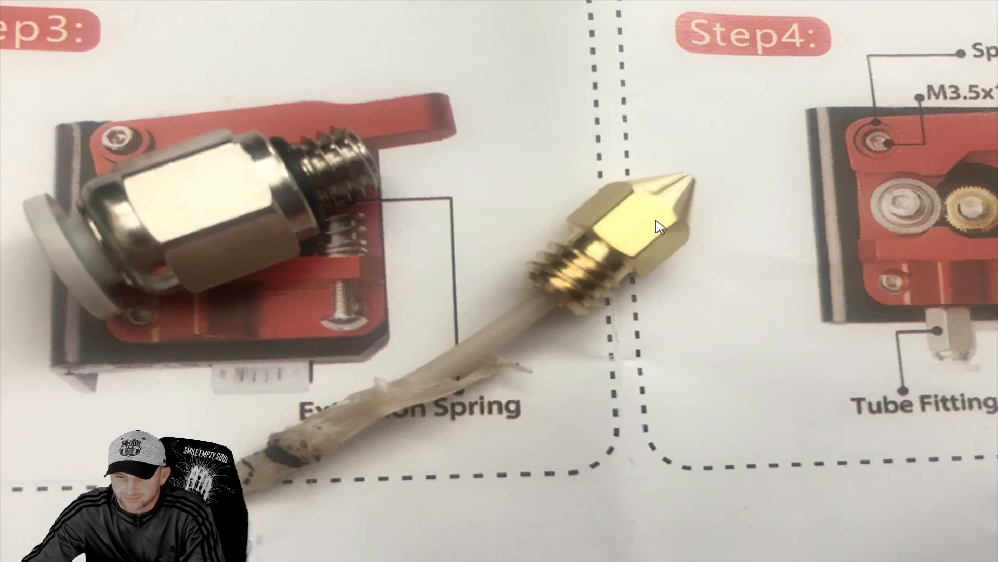
mouse_move(603, 239)
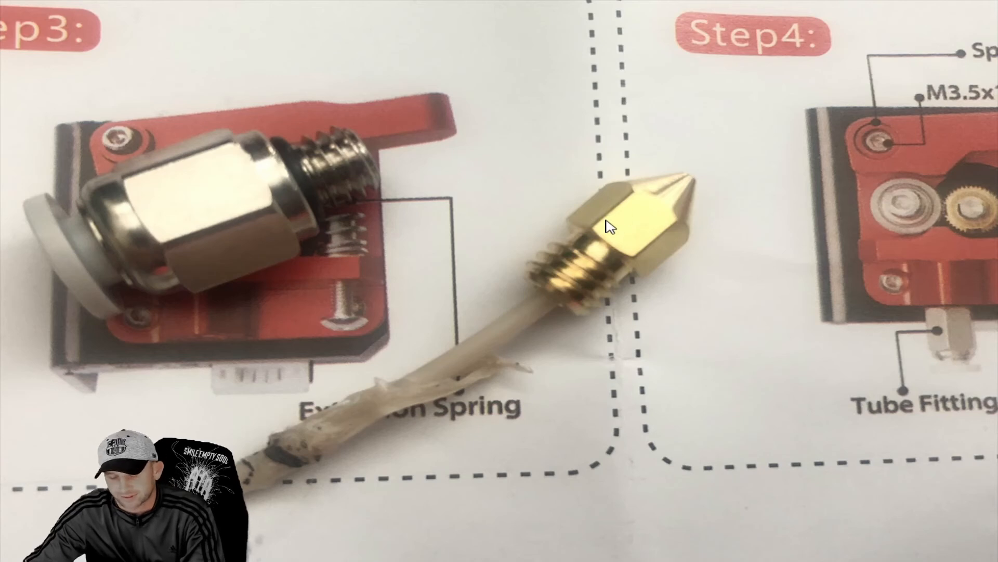
mouse_move(441, 253)
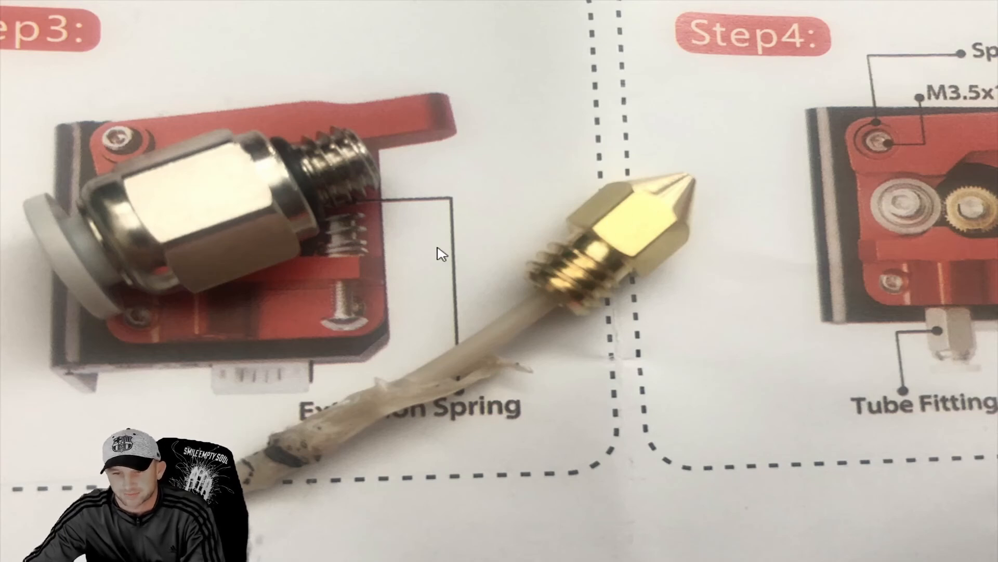
mouse_move(465, 376)
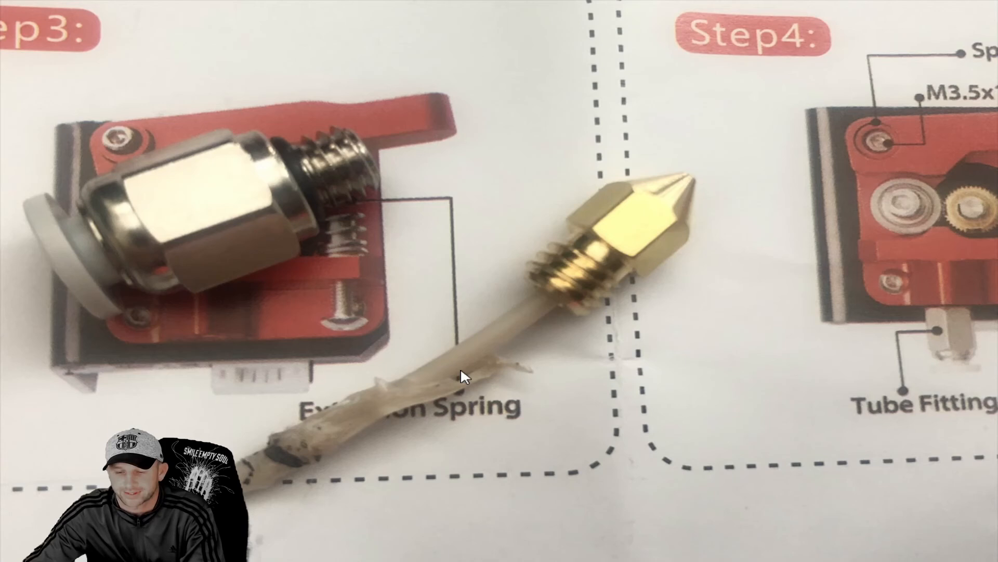
mouse_move(599, 290)
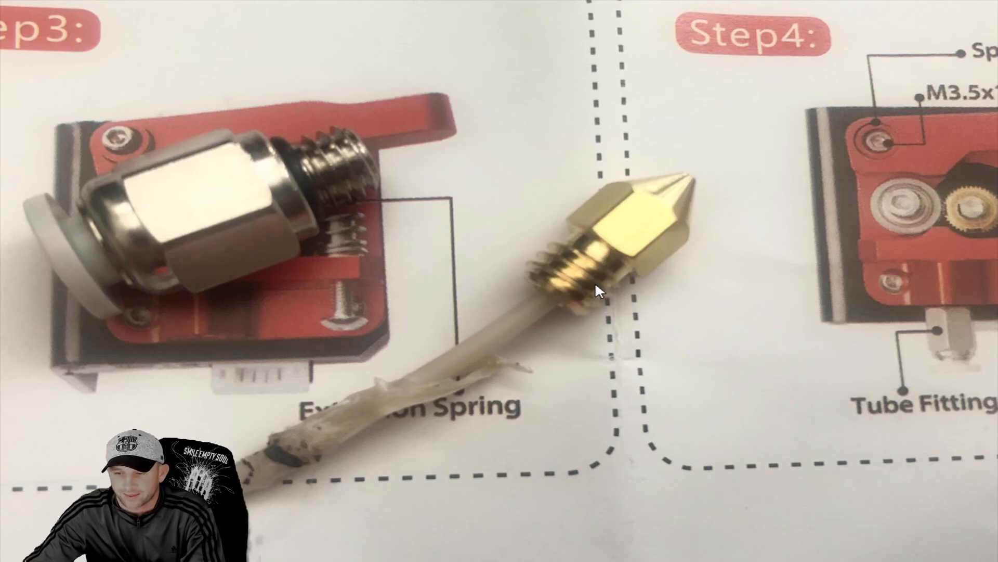
mouse_move(305, 469)
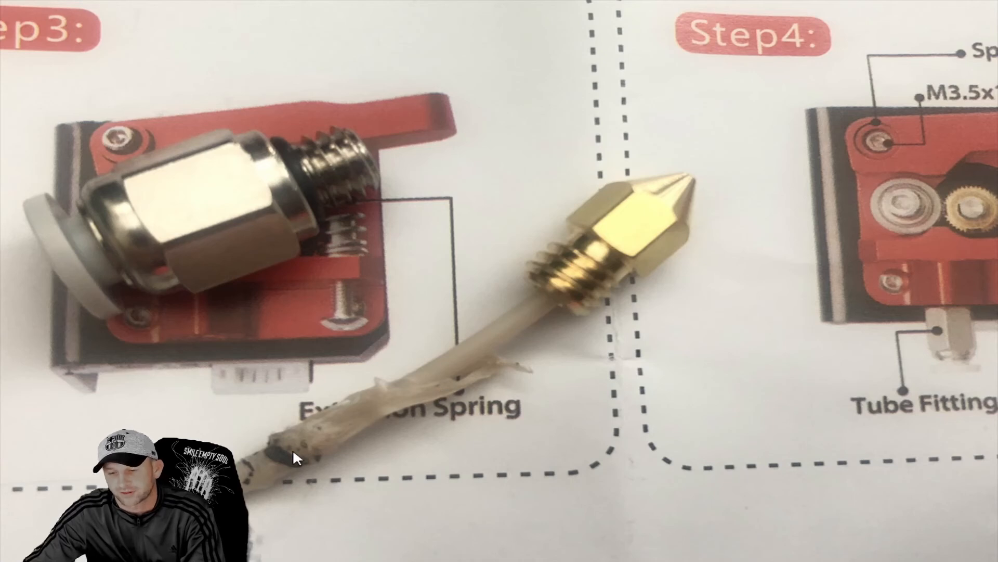
mouse_move(480, 340)
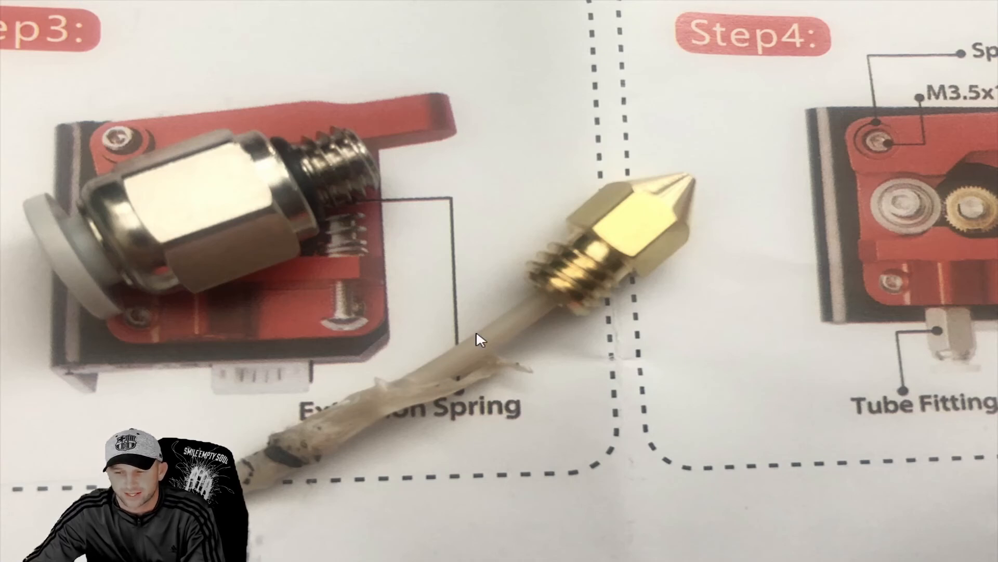
mouse_move(640, 239)
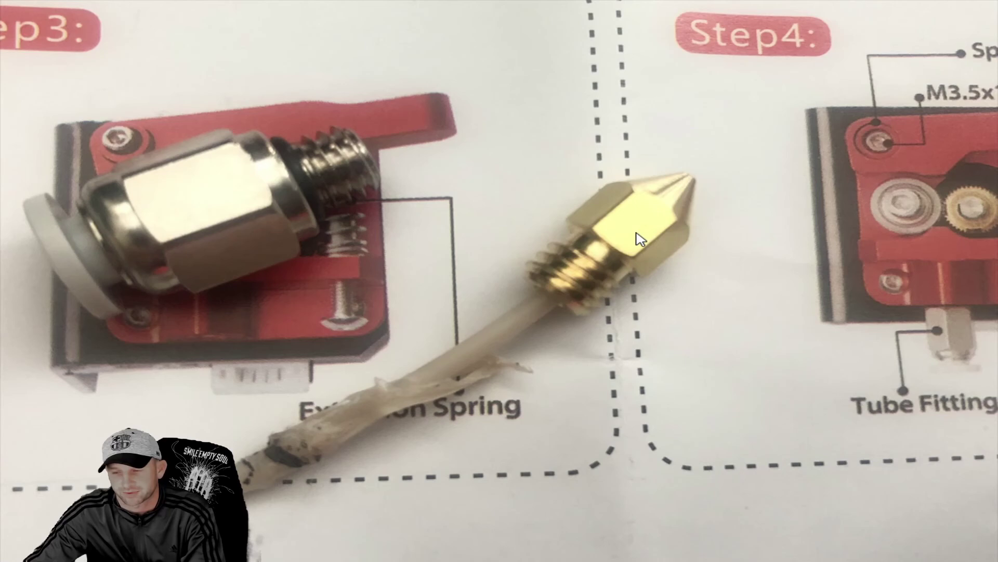
mouse_move(585, 253)
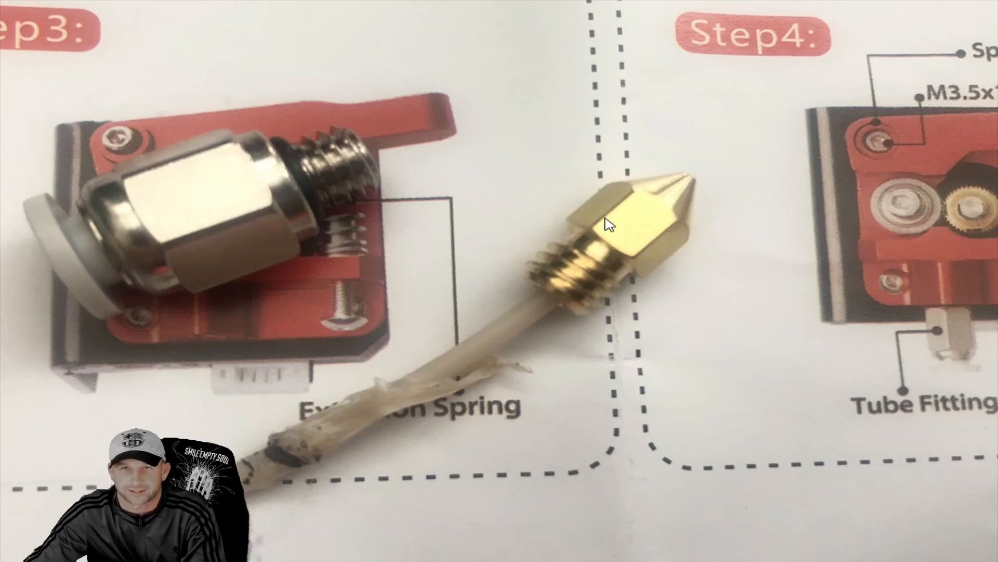
mouse_move(610, 240)
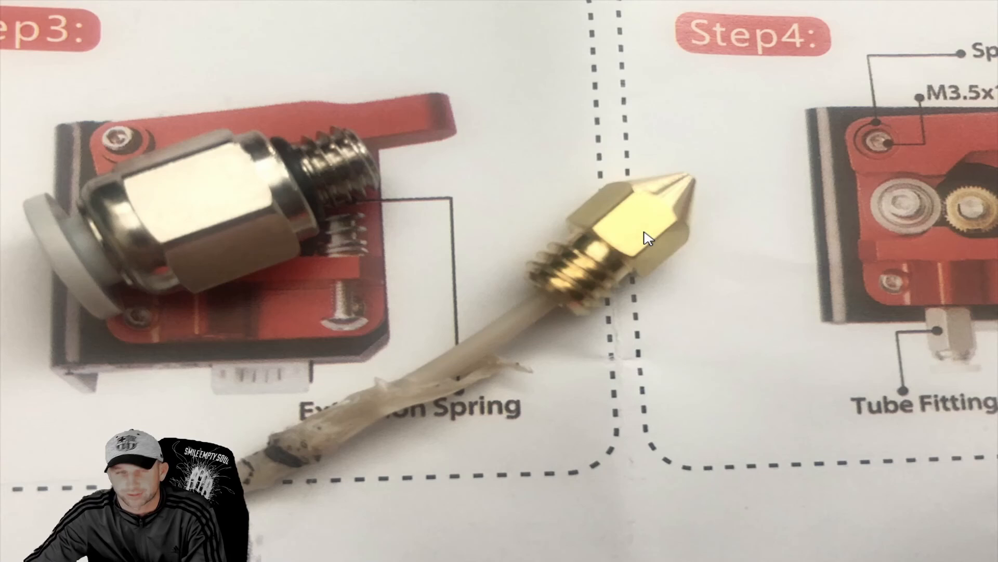
mouse_move(669, 230)
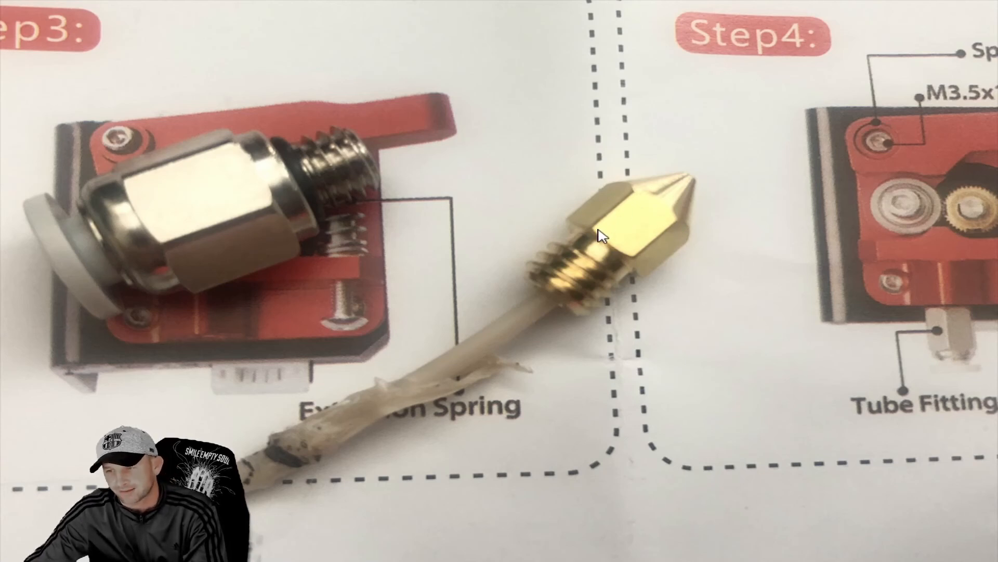
mouse_move(615, 262)
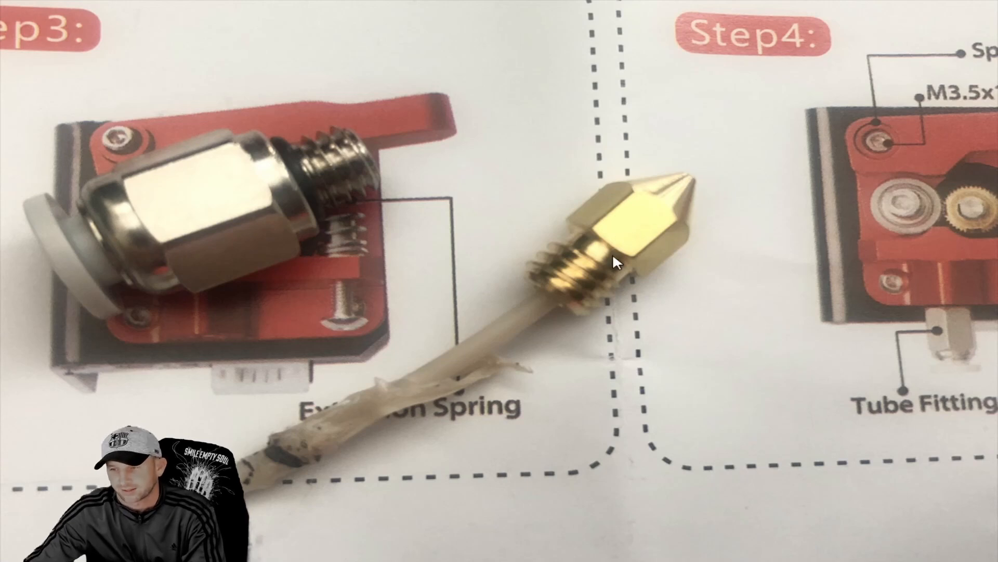
mouse_move(648, 228)
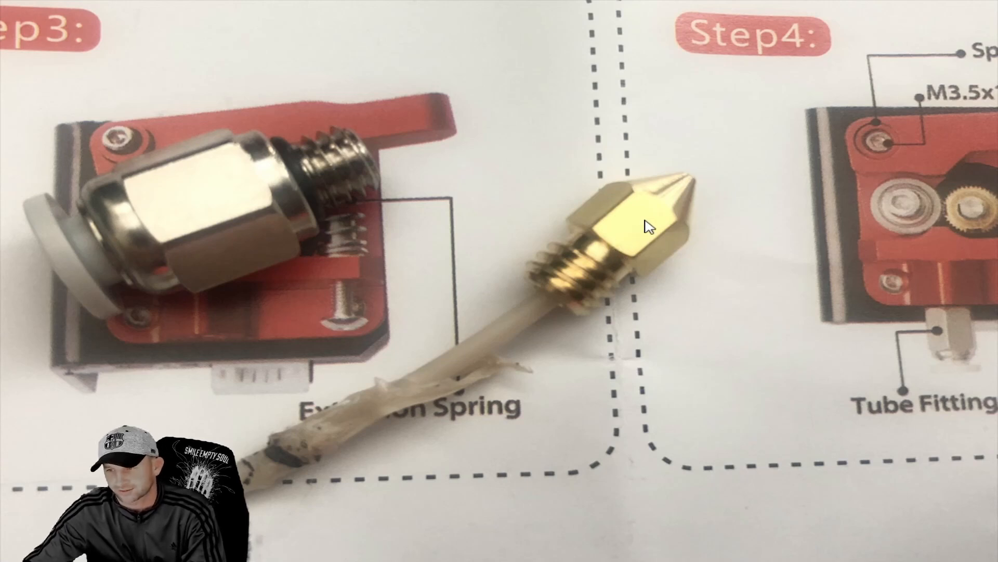
mouse_move(642, 336)
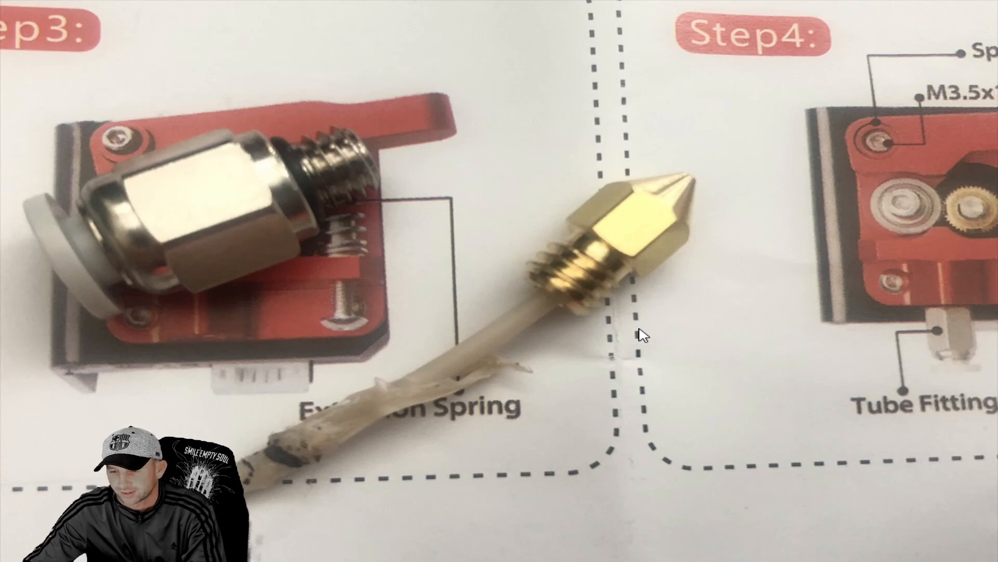
mouse_move(656, 258)
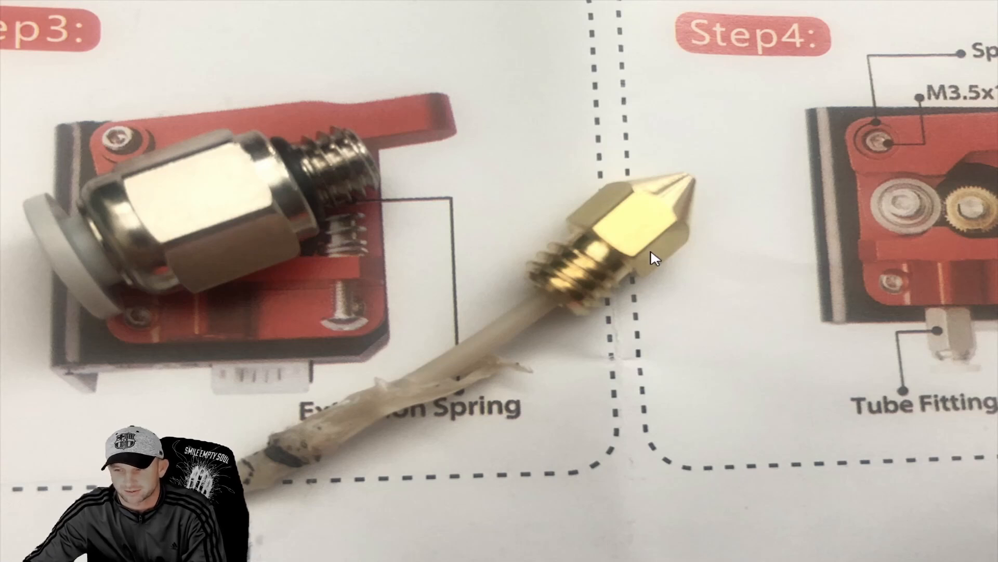
mouse_move(678, 219)
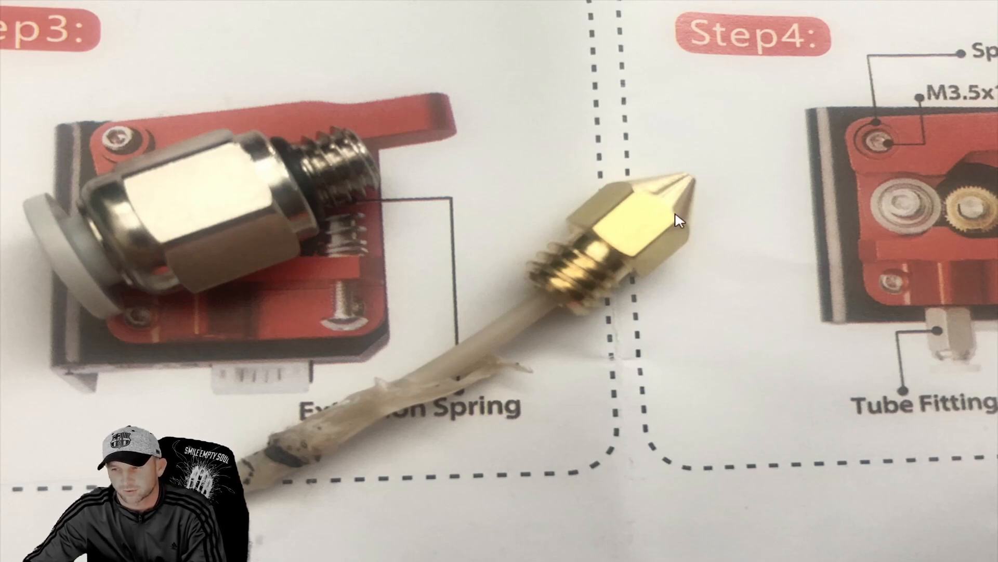
mouse_move(495, 339)
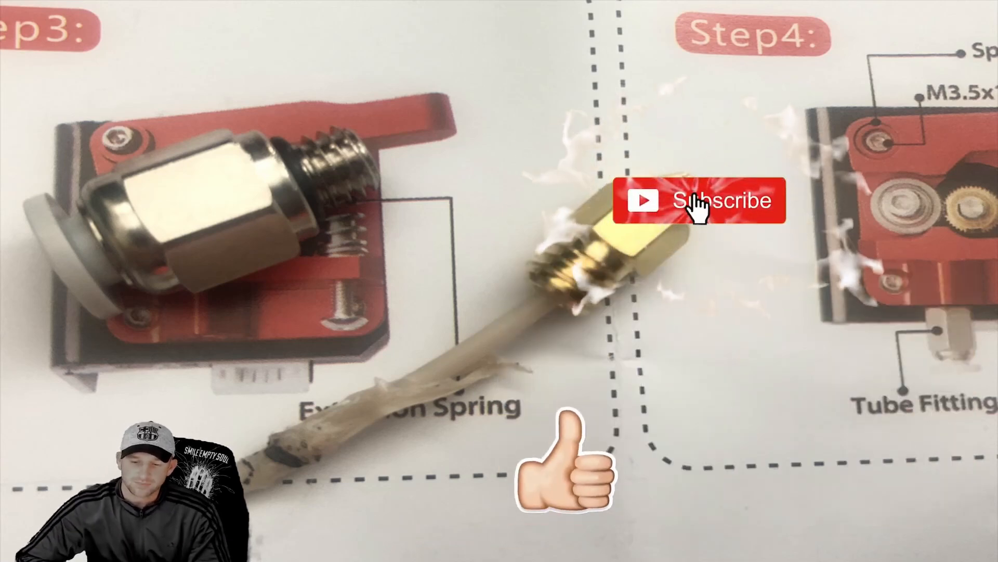
click(700, 200)
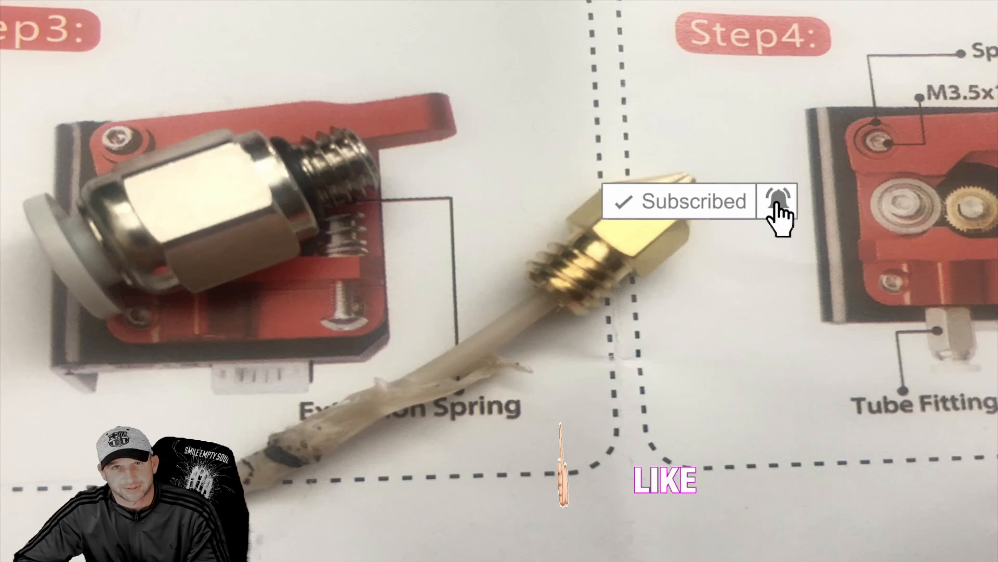